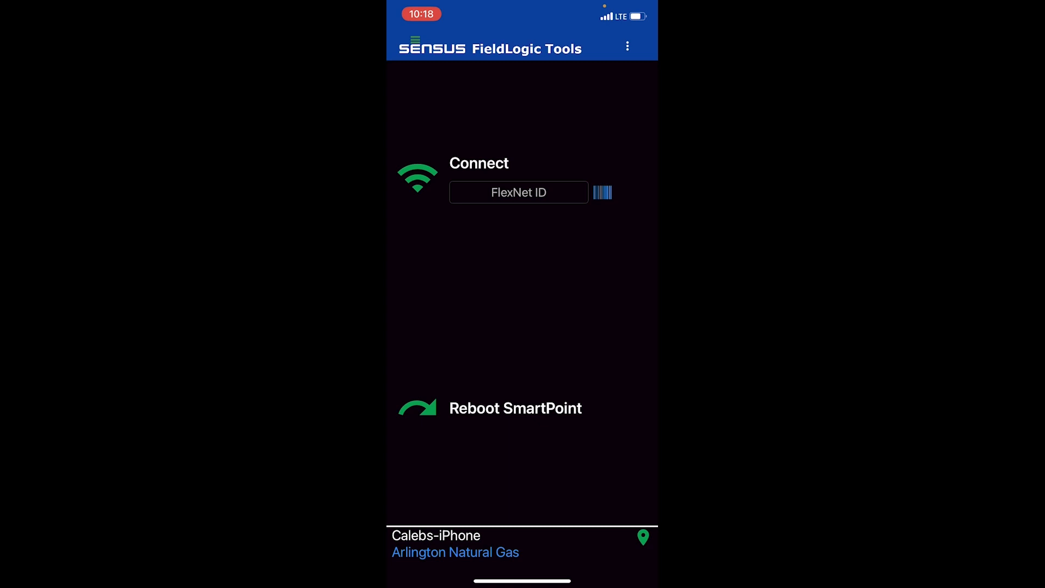
Show the Options page listing the CommandLink FlexNet device and TesPro optical probe
left_click(627, 46)
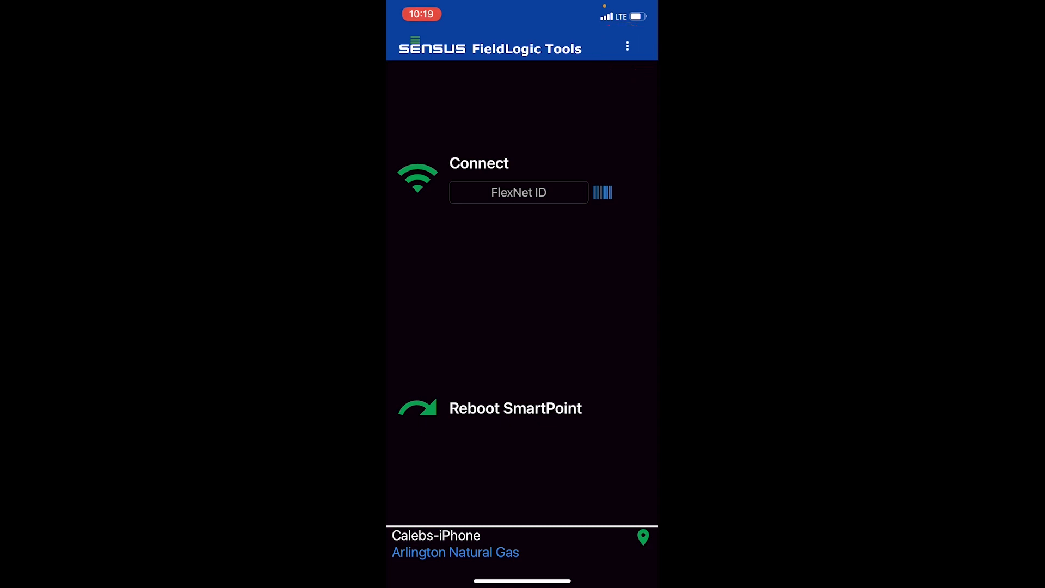
left_click(627, 46)
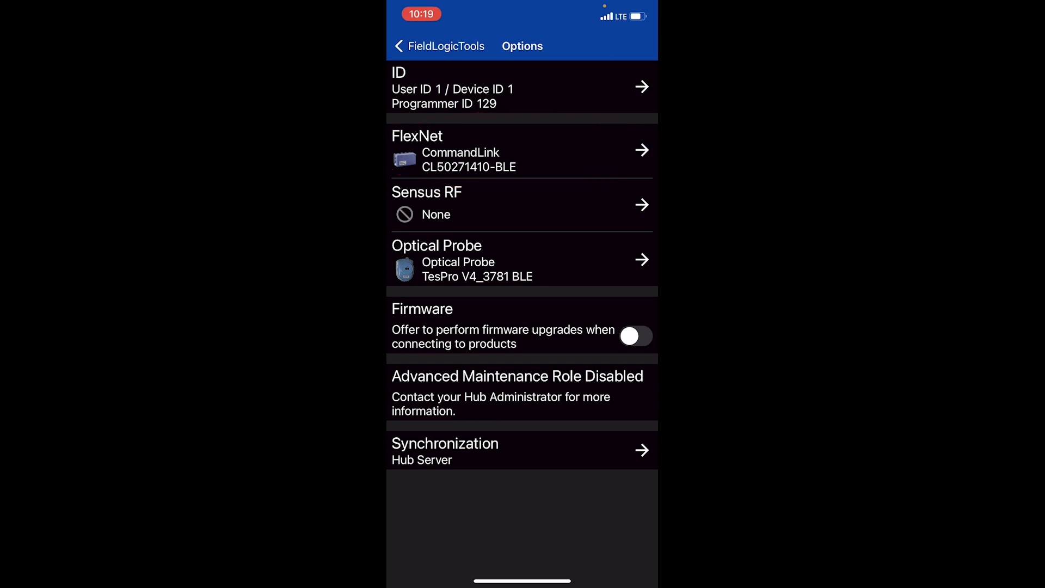
Connect to CommandLink CL50271410-BLE as the FlexNet device, reporting firmware 2.0.24
left_click(521, 150)
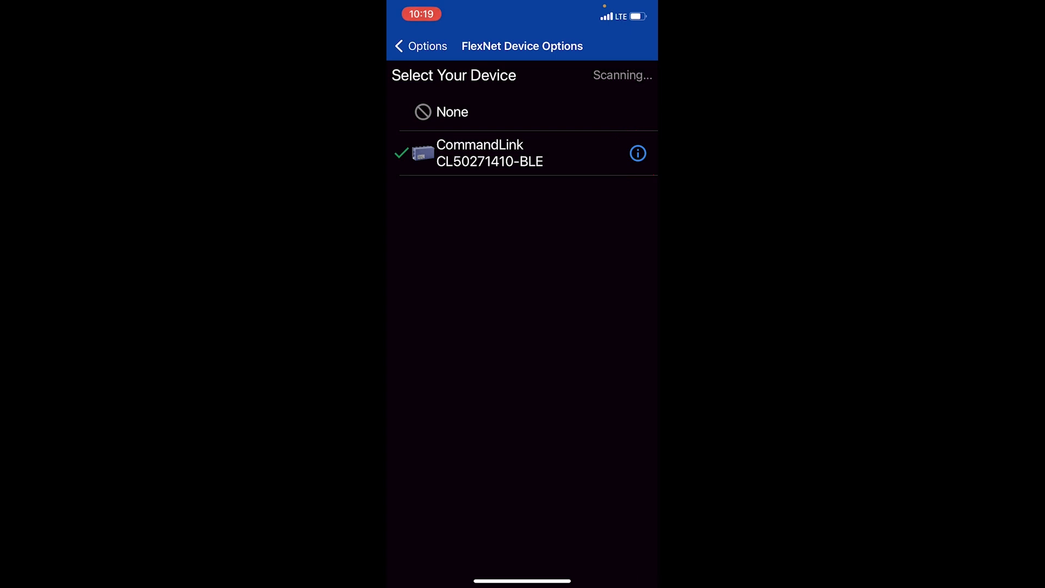
left_click(479, 153)
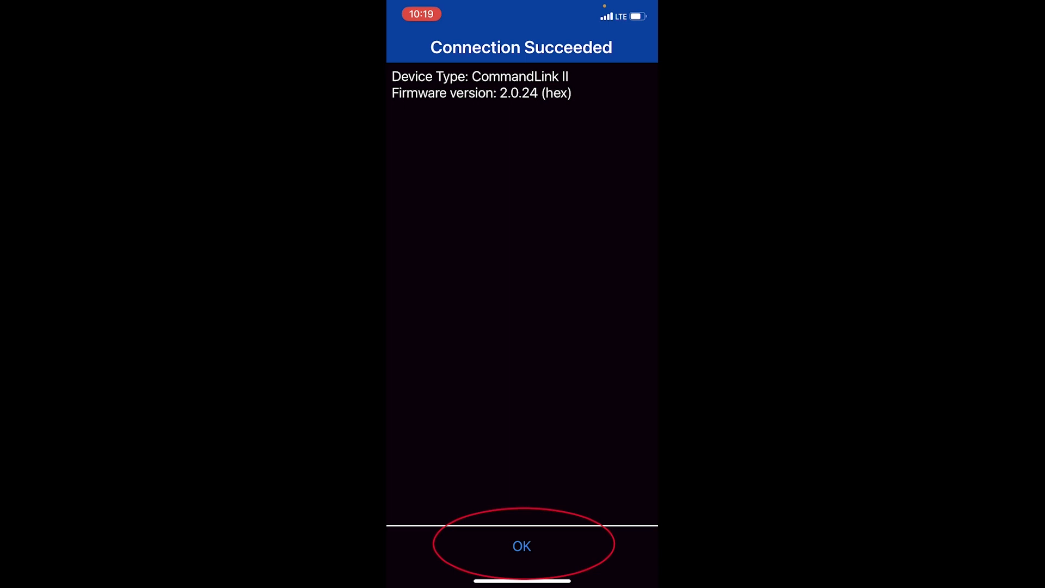
Acknowledge the Connection Succeeded message and return to the main screen
left_click(521, 545)
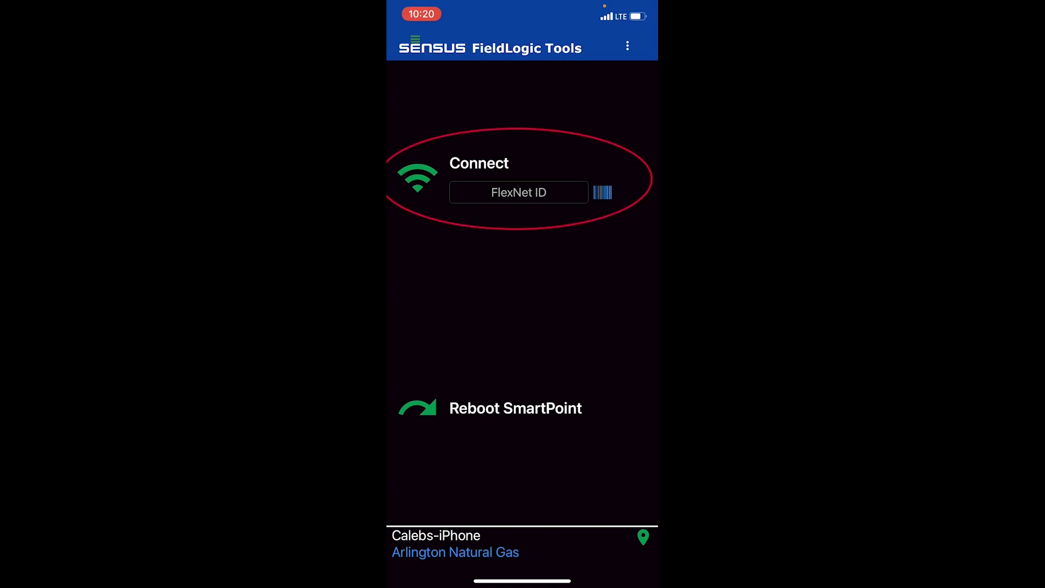
Connect to Residential Gas SmartPoint 29993429, shown as not active with firmware 1.5.0B
left_click(518, 192)
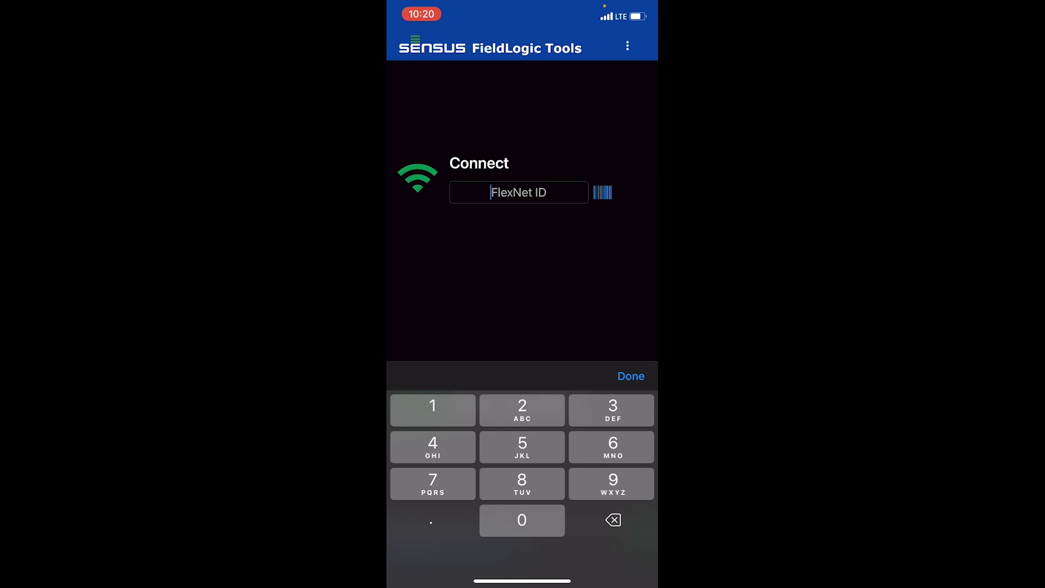
type("29993429")
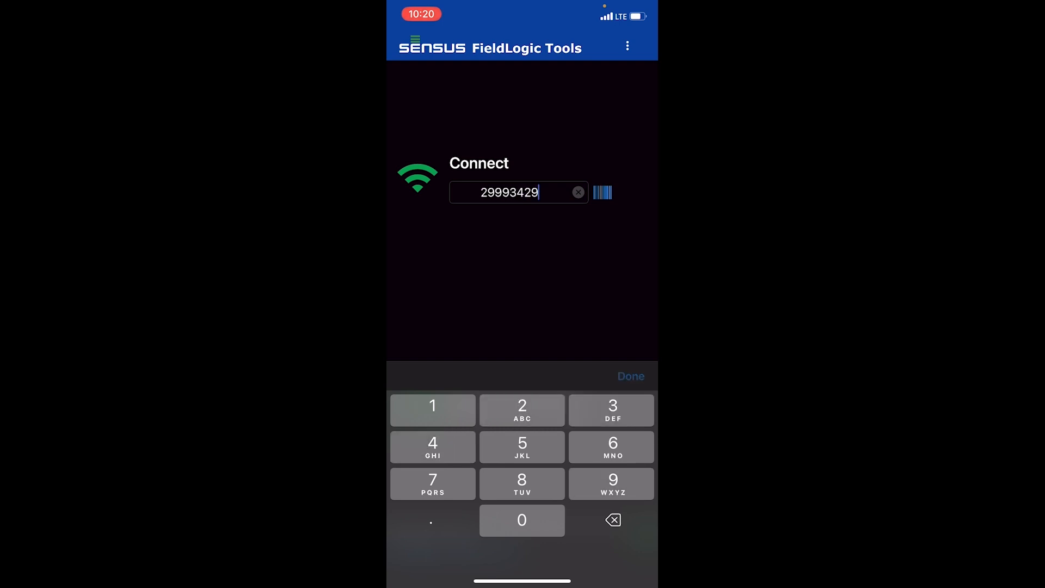
left_click(629, 376)
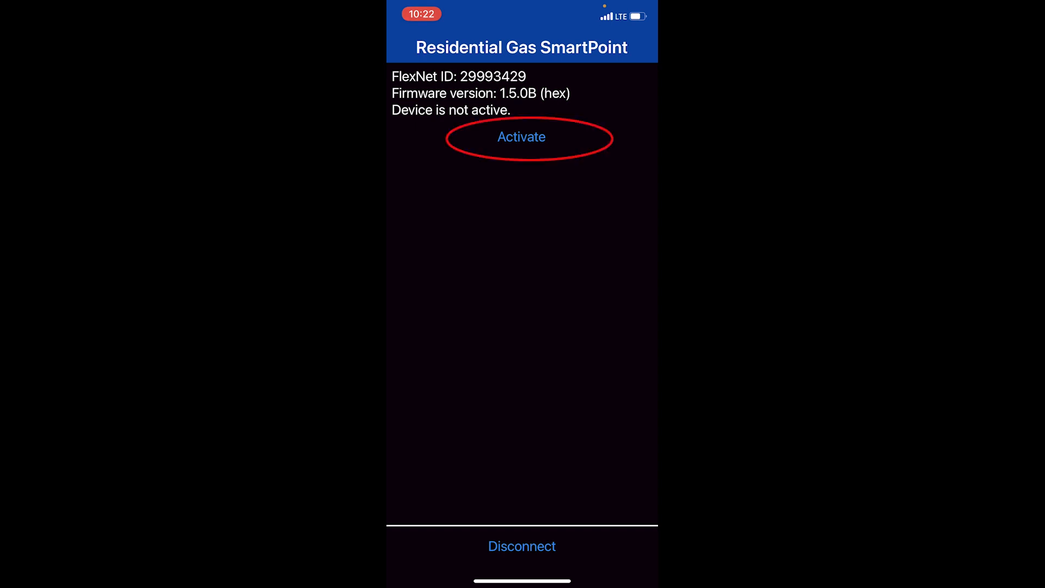
Start activation of SmartPoint 29993429, reaching the CCF meter reading entry
left_click(521, 137)
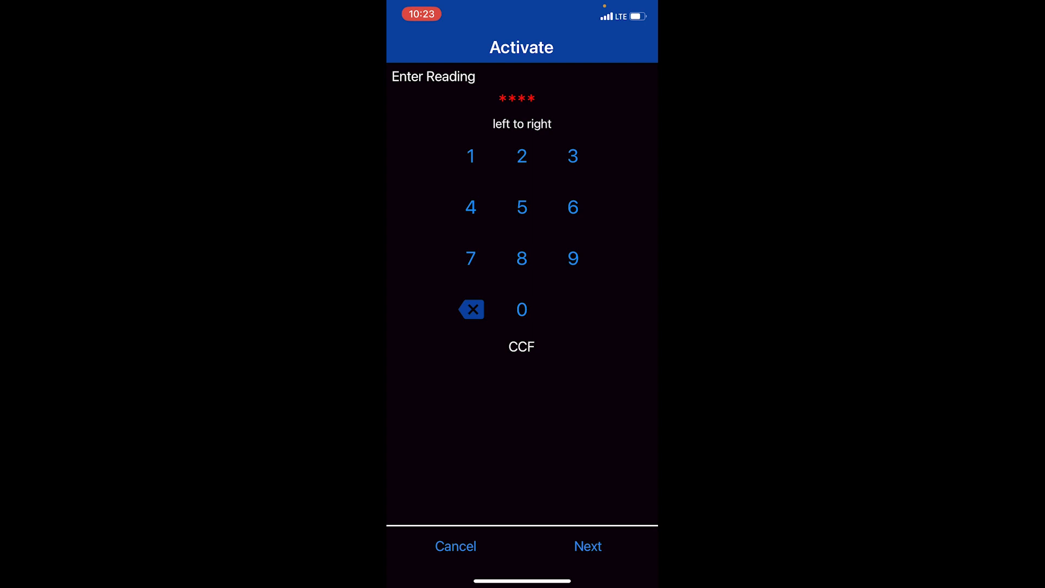
Activate the SmartPoint with reading 0000, making it active walk-by/drive-by with meter ID 15D1324344
left_click(521, 308)
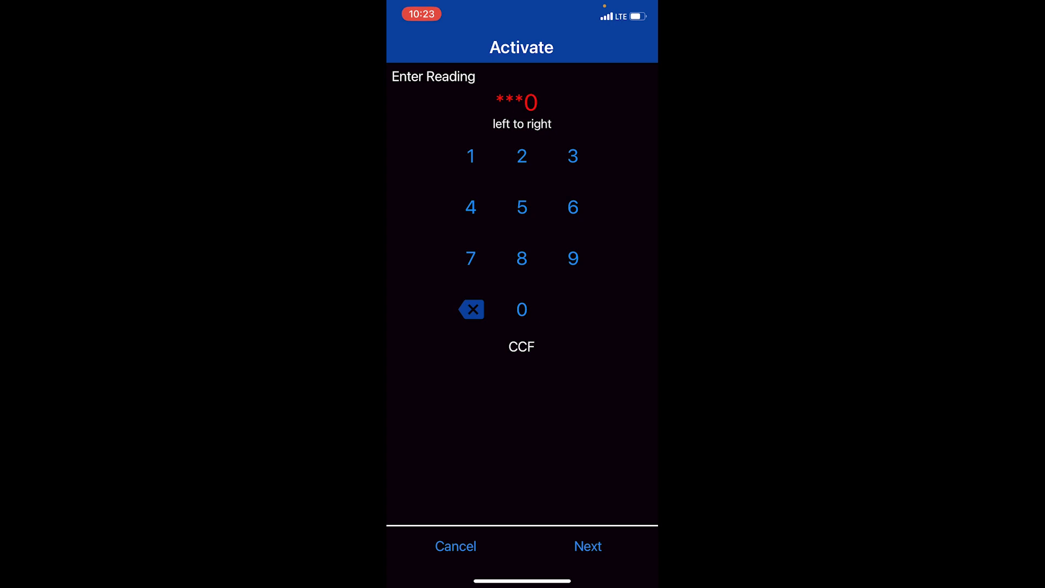
left_click(522, 309)
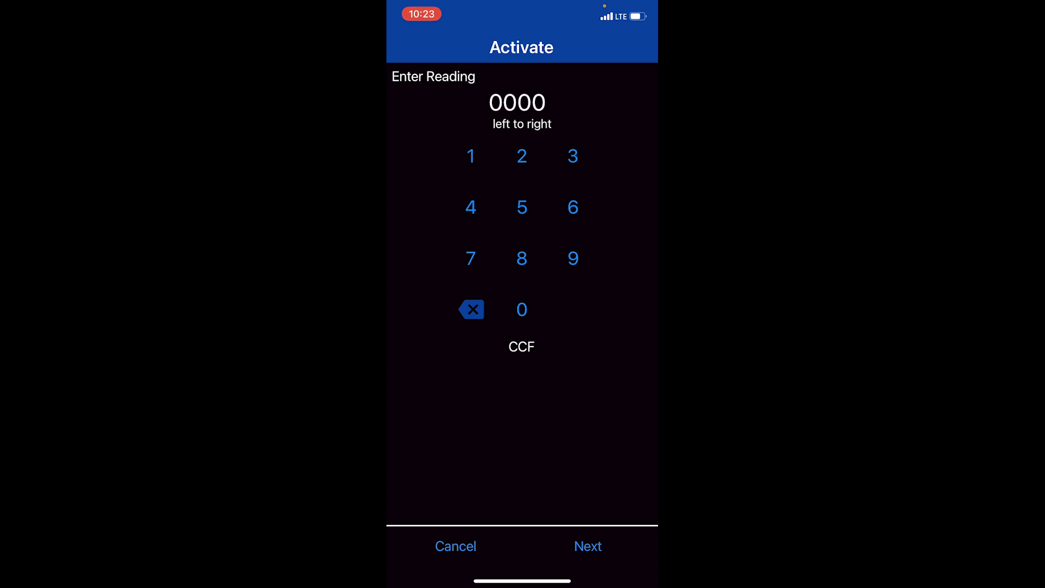
left_click(585, 545)
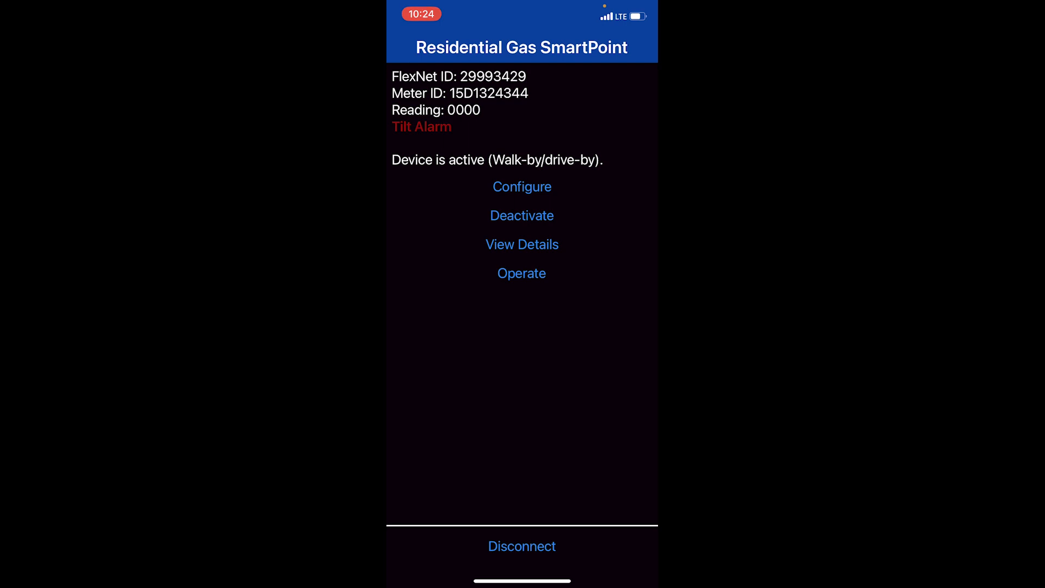
Disconnect from SmartPoint 29993429 and return to the main screen
left_click(521, 545)
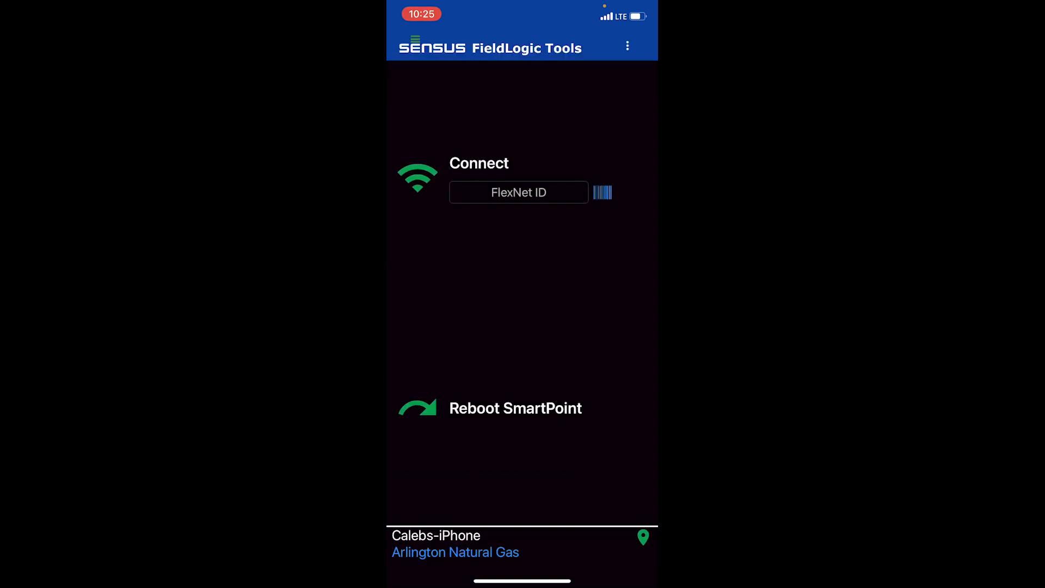